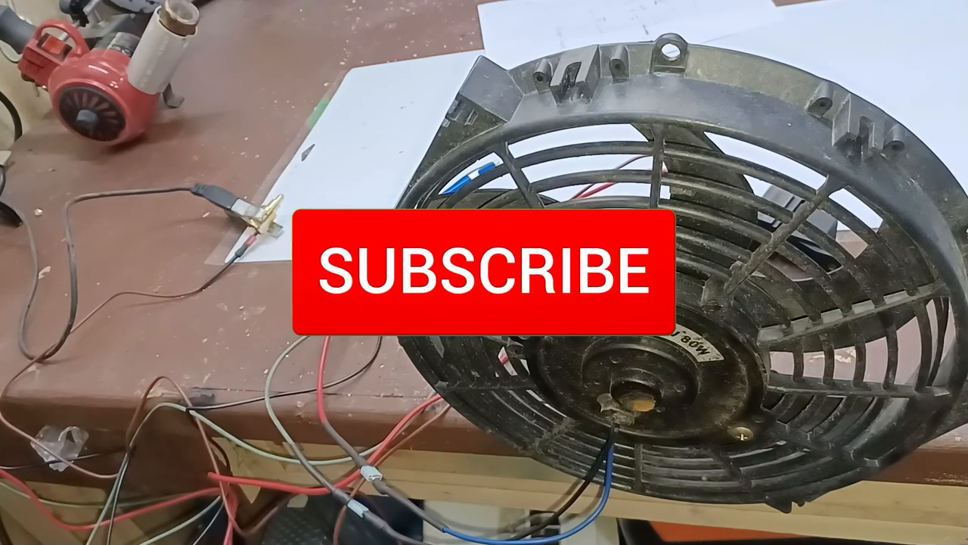
click(480, 276)
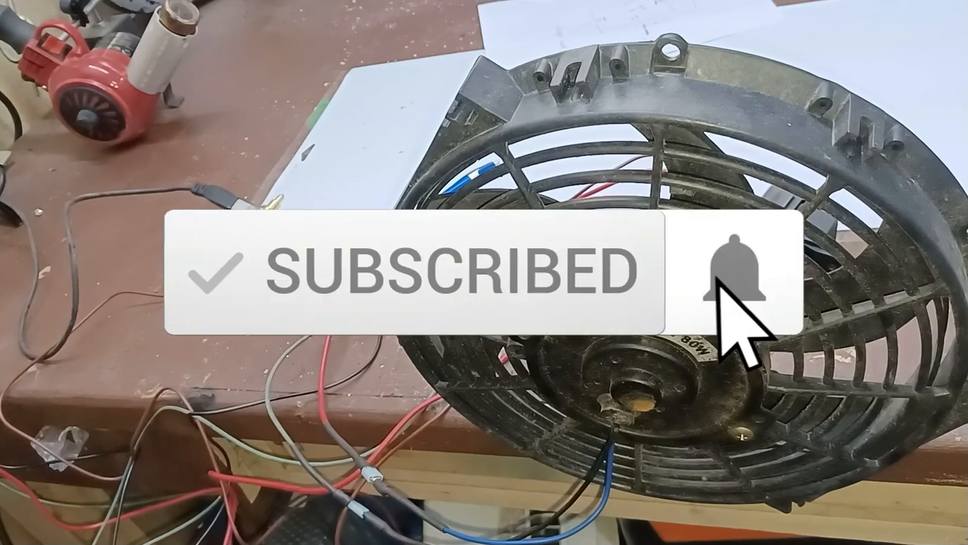